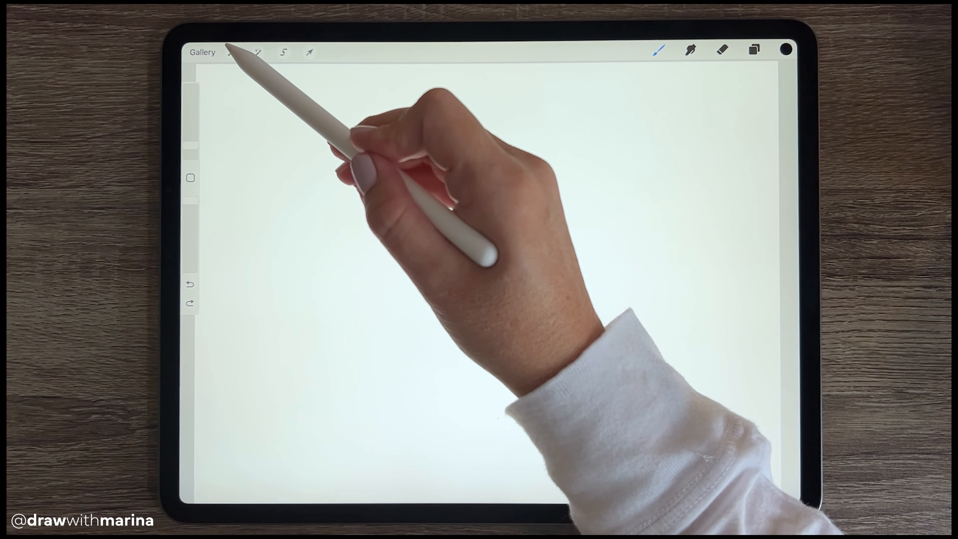
Switch on the Drawing Guide in Canvas actions and set it to vertical Symmetry
left_click(231, 52)
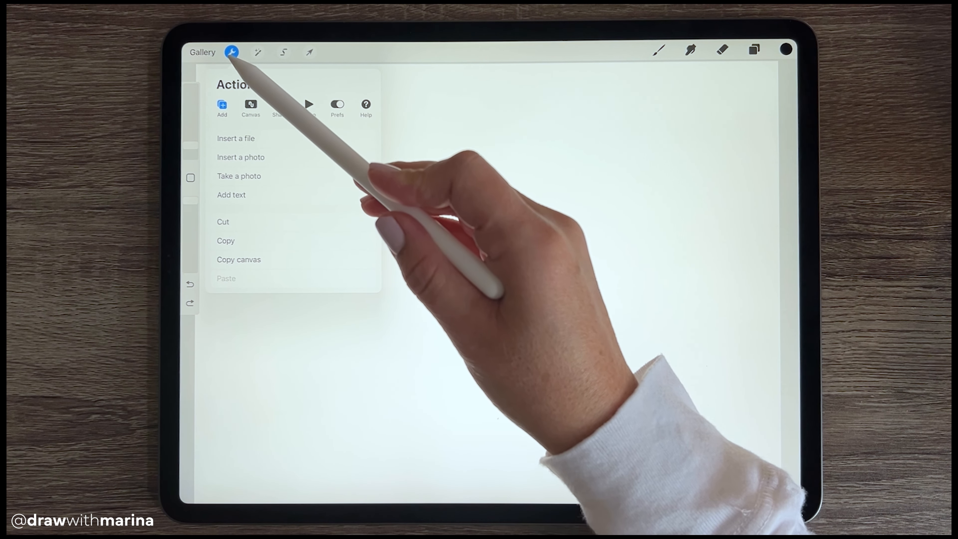
left_click(250, 104)
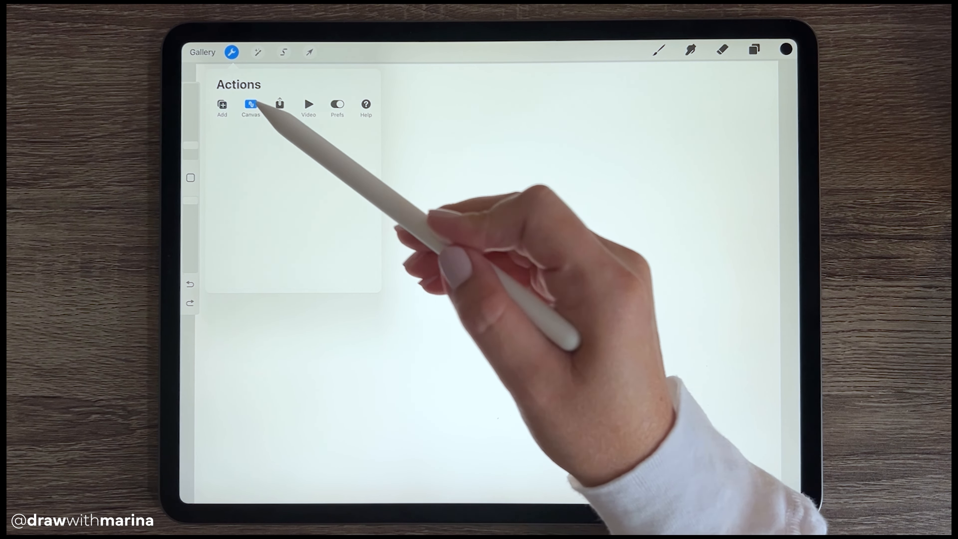
left_click(250, 107)
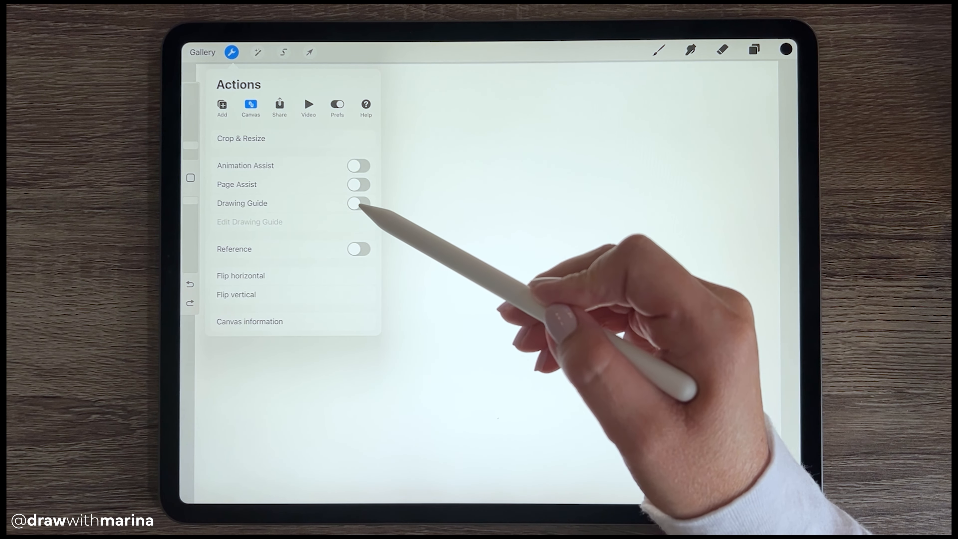
left_click(359, 204)
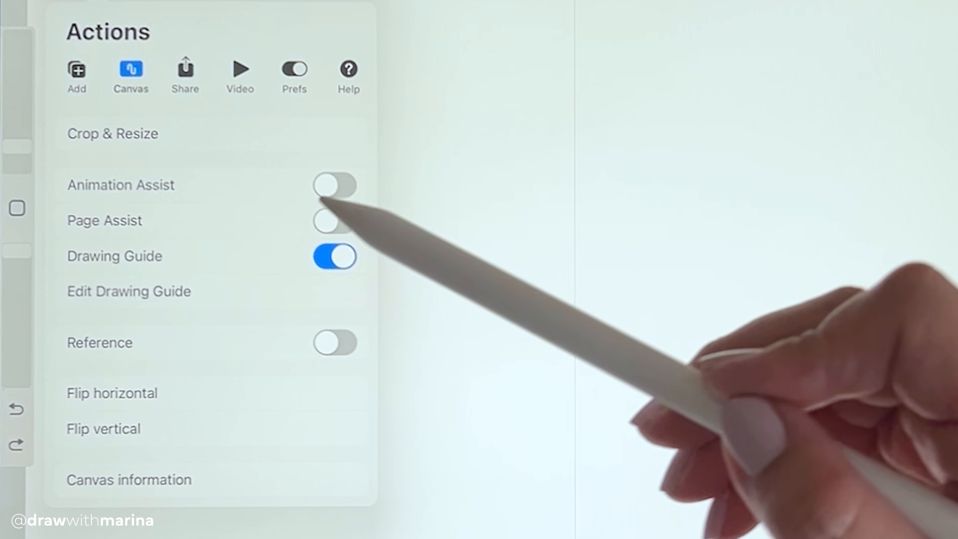
left_click(129, 292)
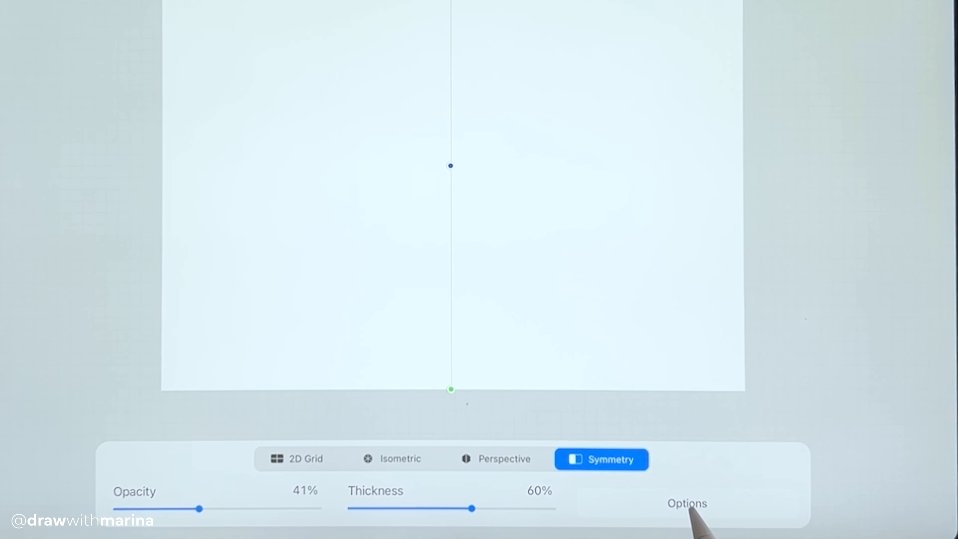
left_click(687, 503)
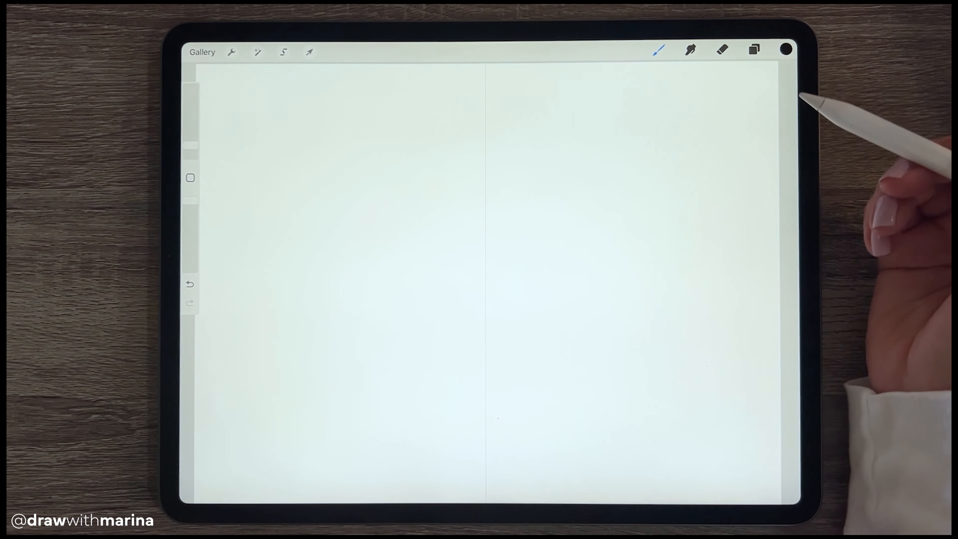
Create Sketch, Colour and Outline layers with Drawing Assist, leaving Colour active
left_click(753, 50)
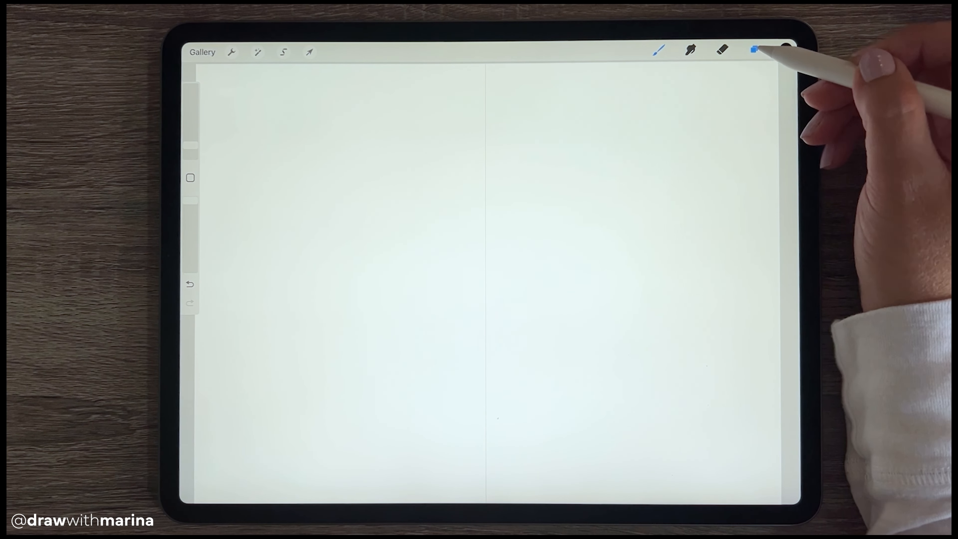
left_click(755, 50)
type("Sket")
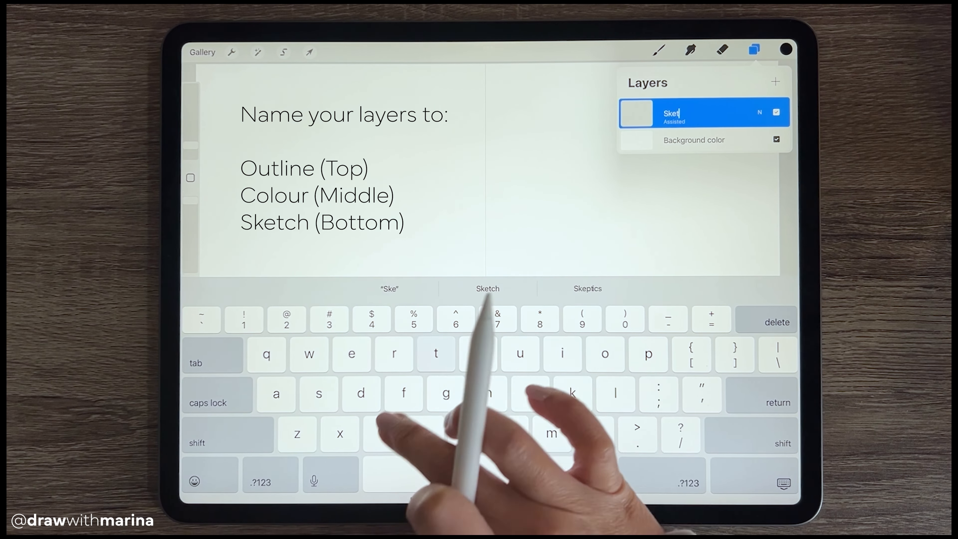
left_click(672, 112)
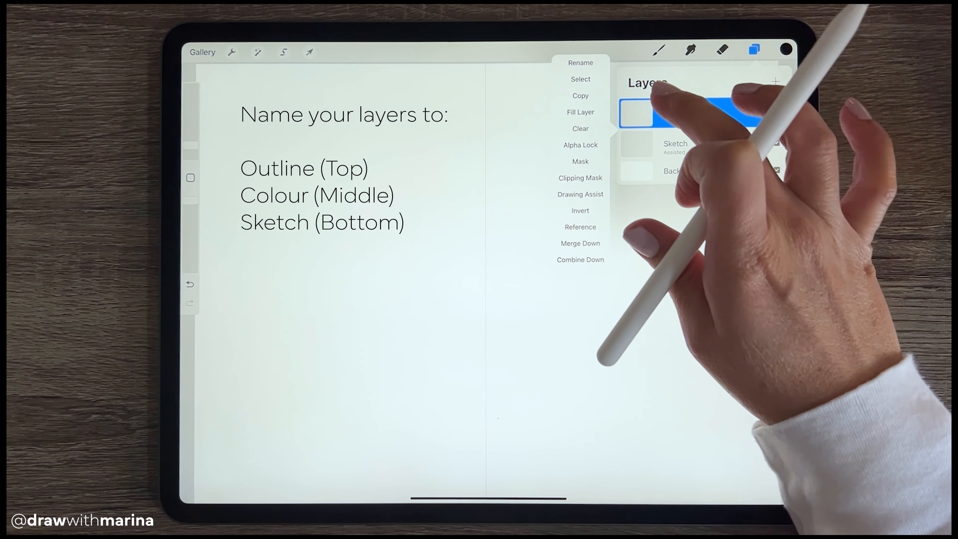
left_click(580, 62)
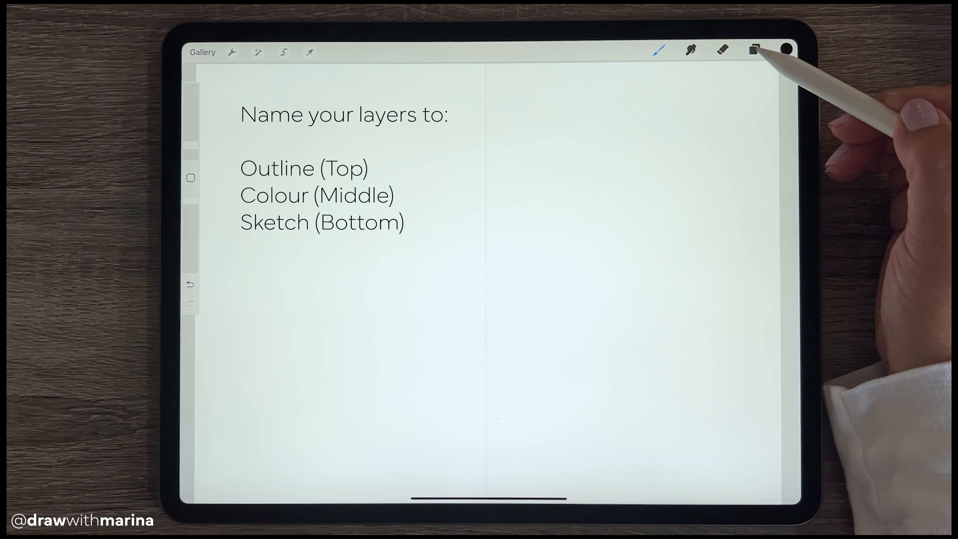
left_click(753, 51)
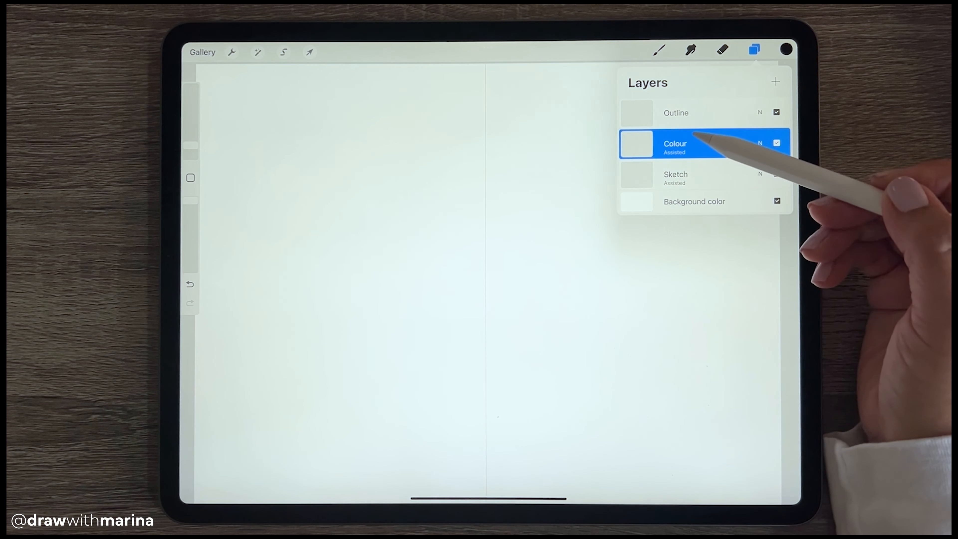
left_click(676, 112)
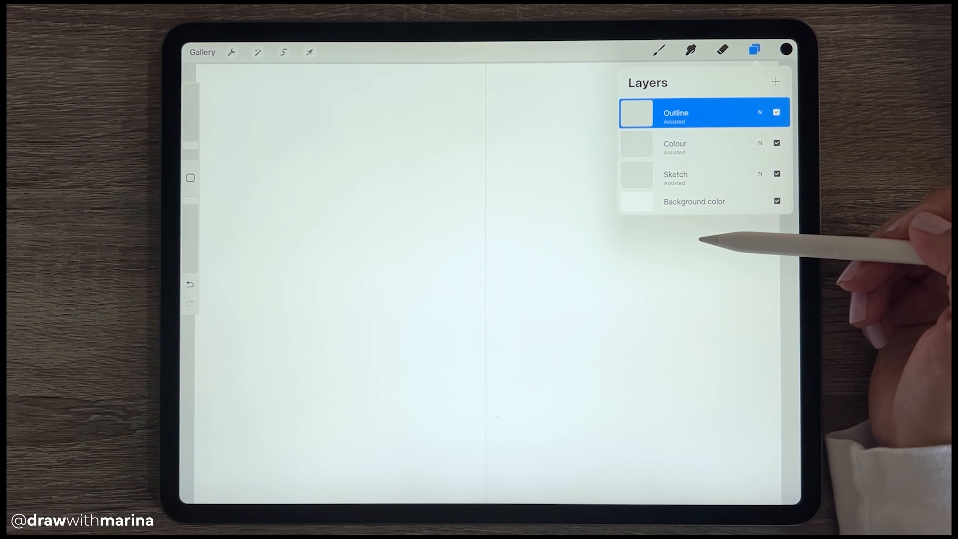
left_click(754, 50)
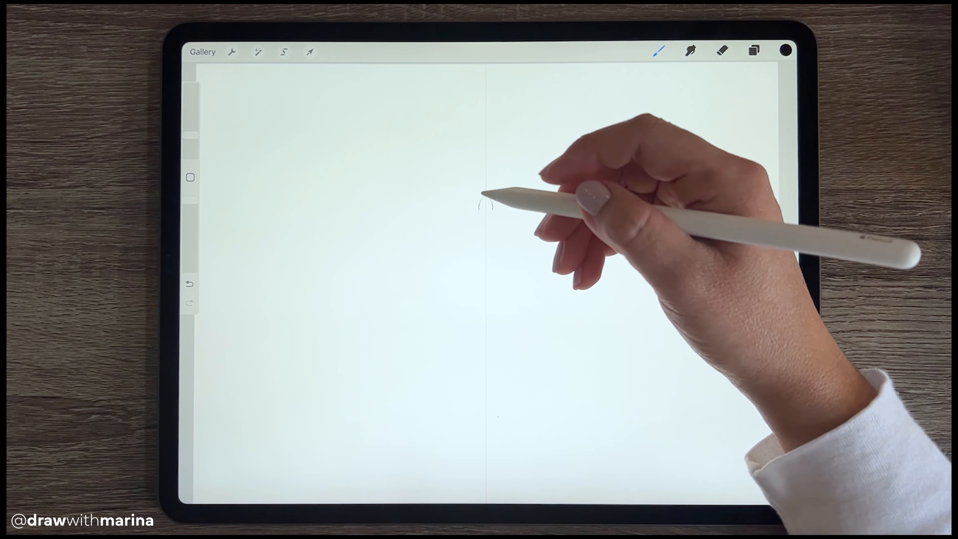
Sketch the butterfly's head on the centre line and the mirrored upper wing edges
left_click_drag(486, 196, 495, 348)
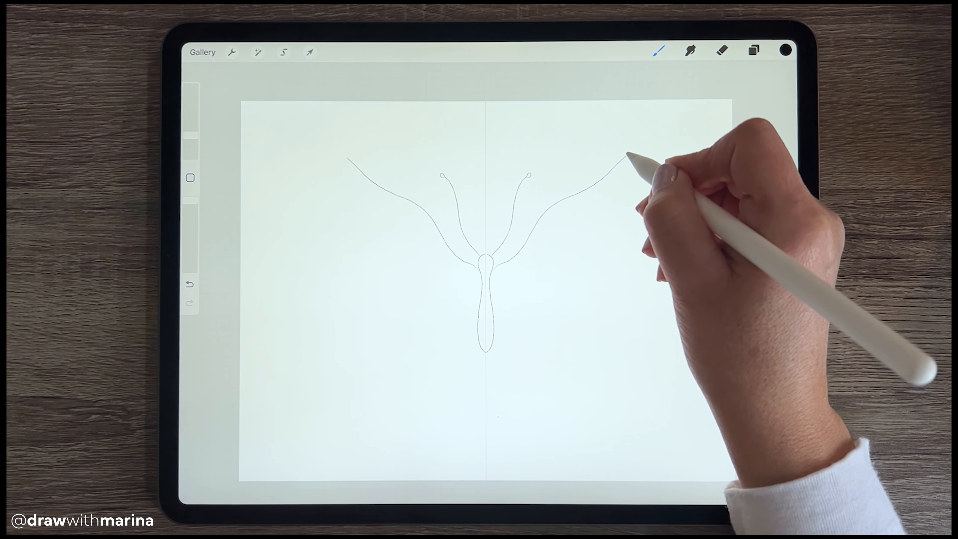
left_click_drag(623, 159, 272, 147)
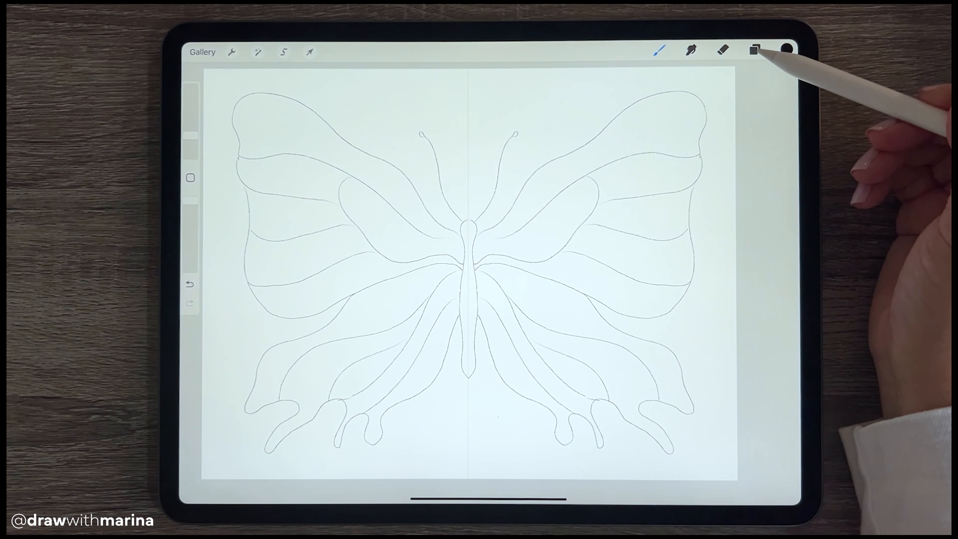
Select the KJ - Wash Brush from KJ Watercolour and bring up the colour picker
left_click(754, 50)
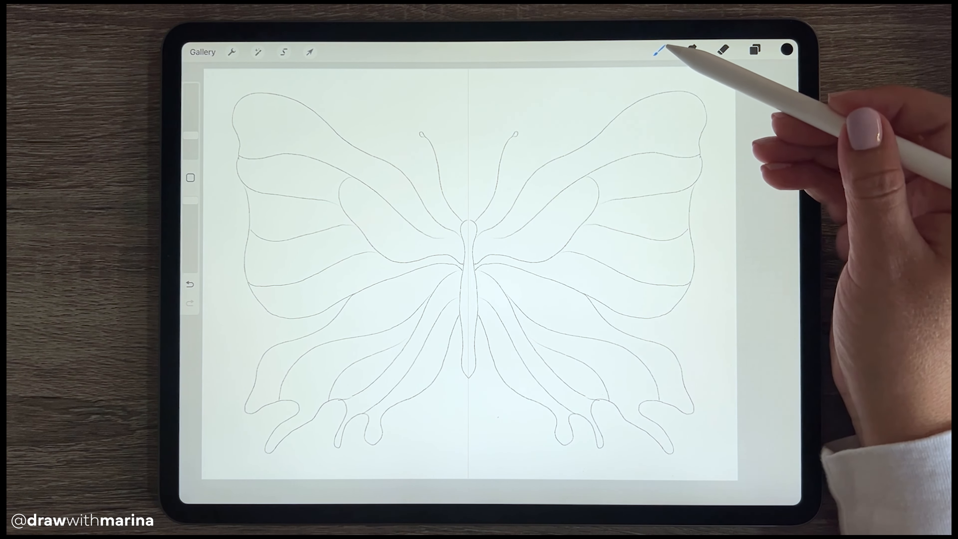
left_click(660, 50)
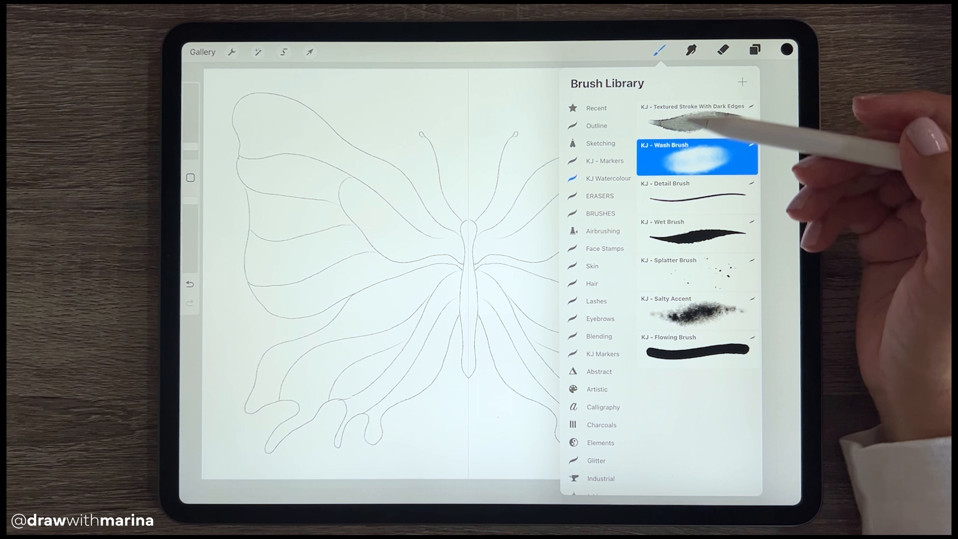
left_click(659, 50)
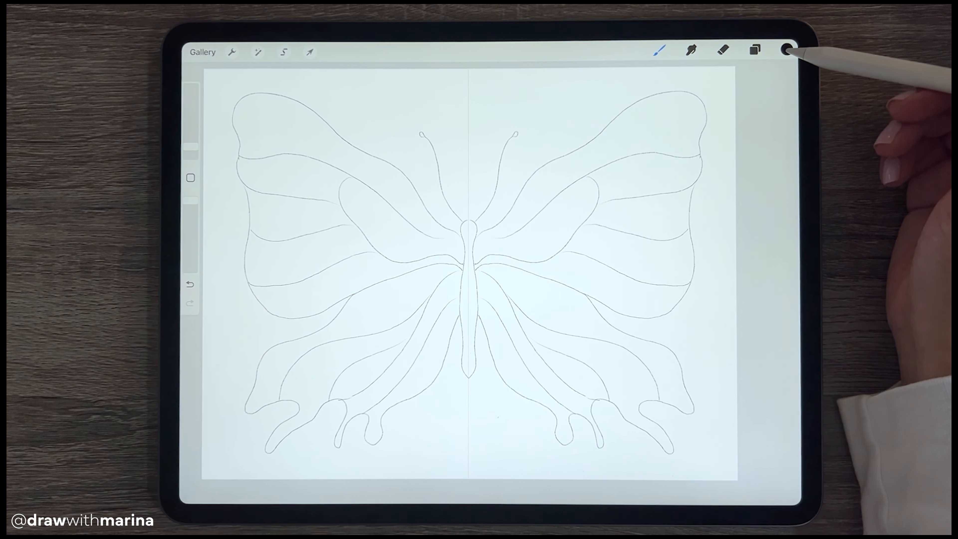
left_click(788, 50)
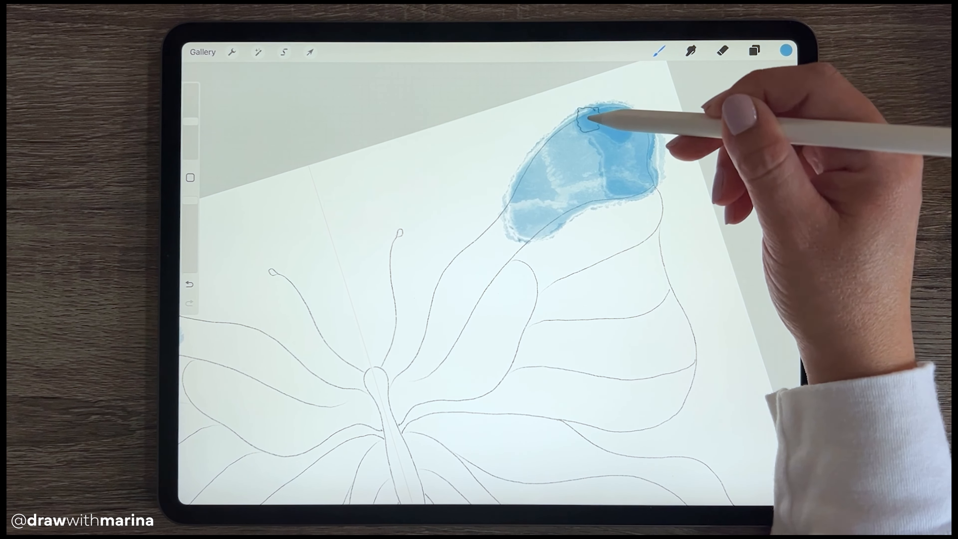
Wash blue watercolour into the upper wing tips and deepen it
left_click_drag(593, 122, 599, 190)
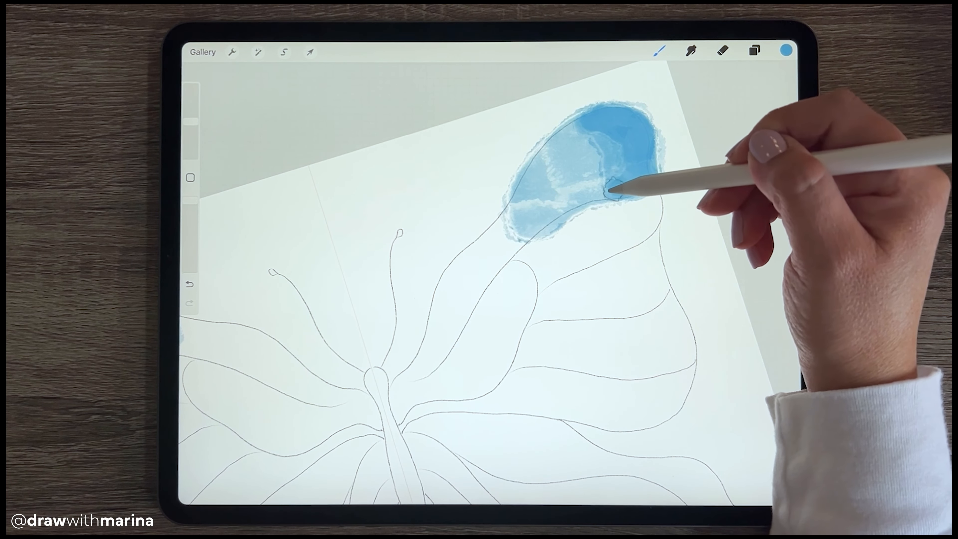
left_click_drag(593, 190, 580, 135)
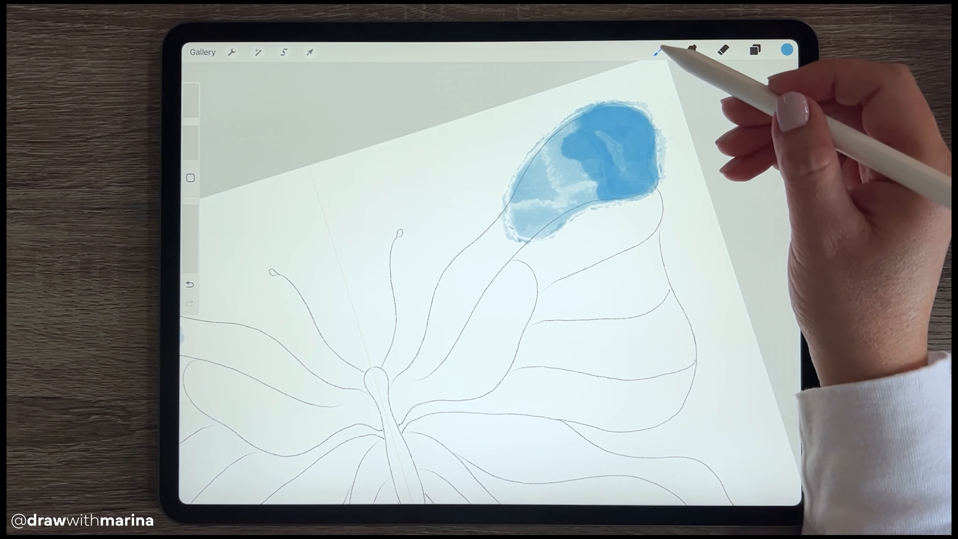
left_click(660, 50)
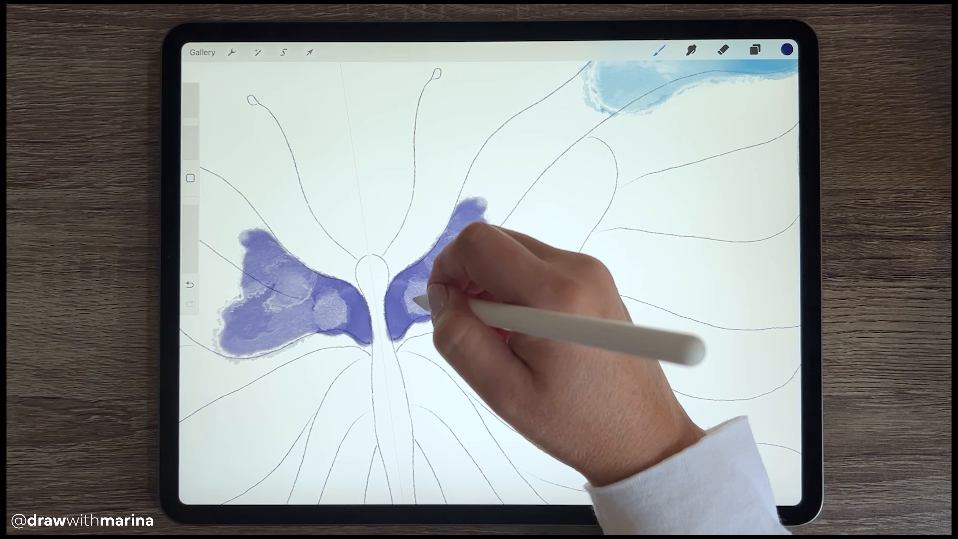
Lay purple wash on the upper wings and smudge it into the blue near the body
left_click(787, 50)
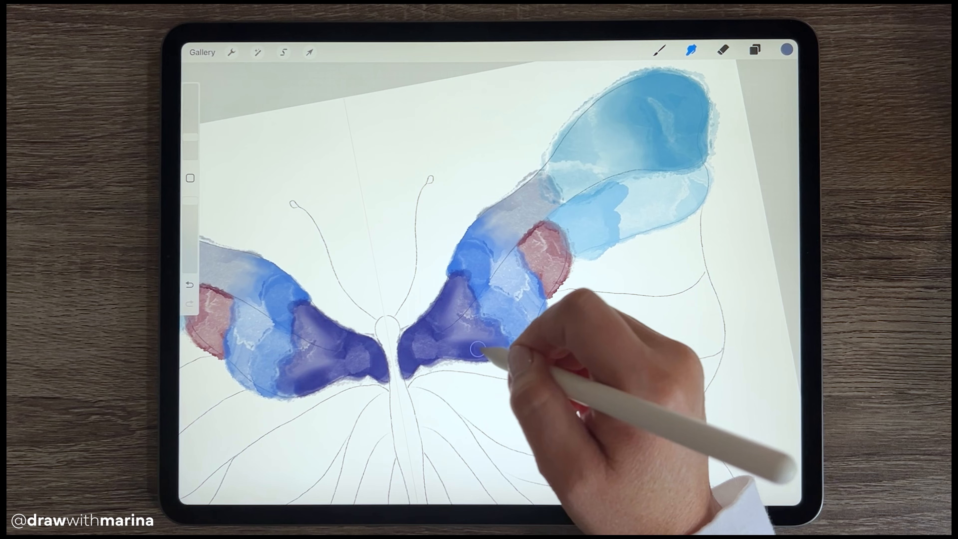
left_click_drag(483, 349, 559, 217)
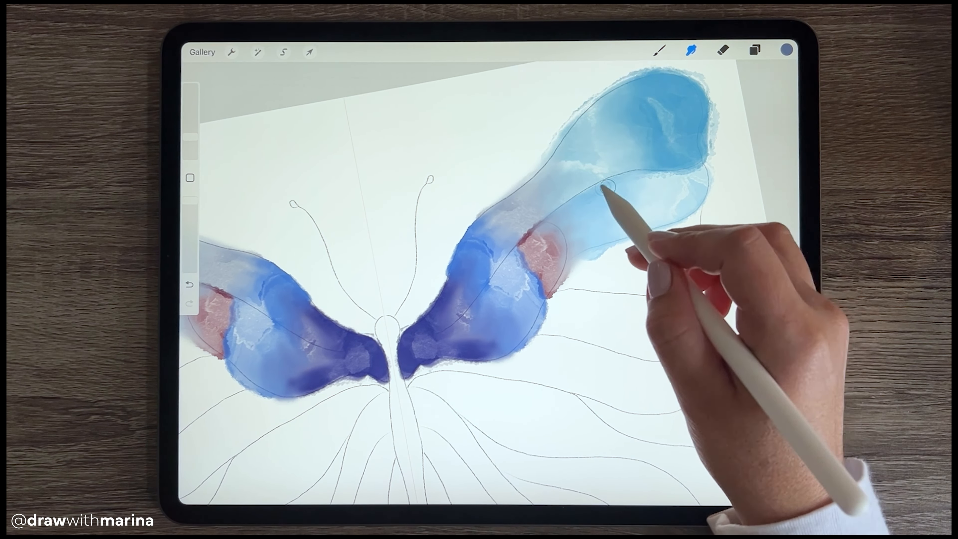
left_click(754, 50)
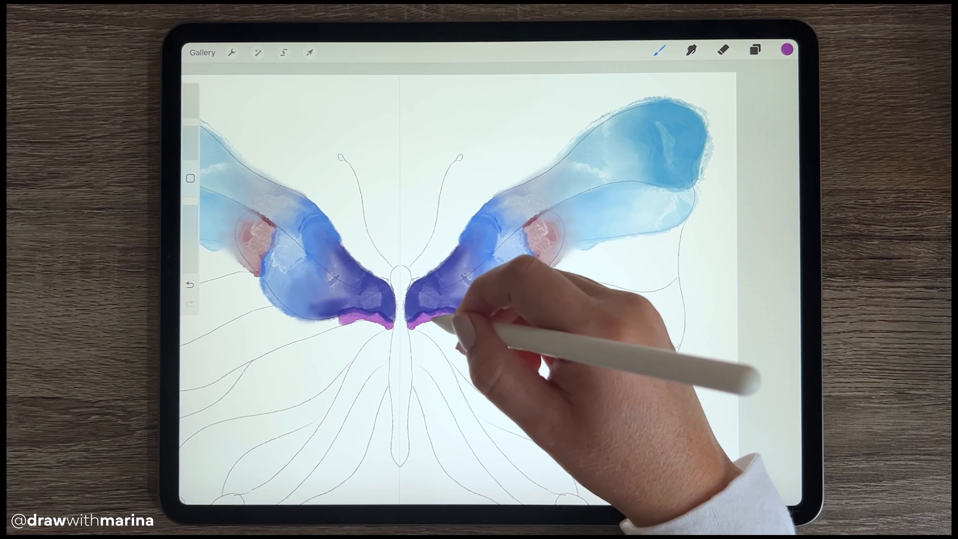
Paint a magenta band along the lower edge of the upper wings
left_click_drag(416, 318, 502, 333)
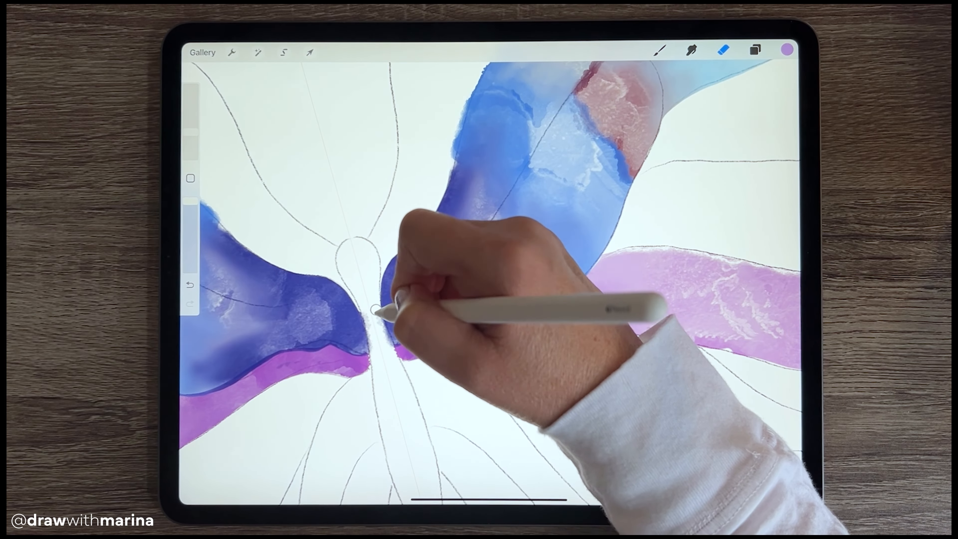
Choose the painting layer and a blue swatch from the Butterfly palette
left_click(756, 50)
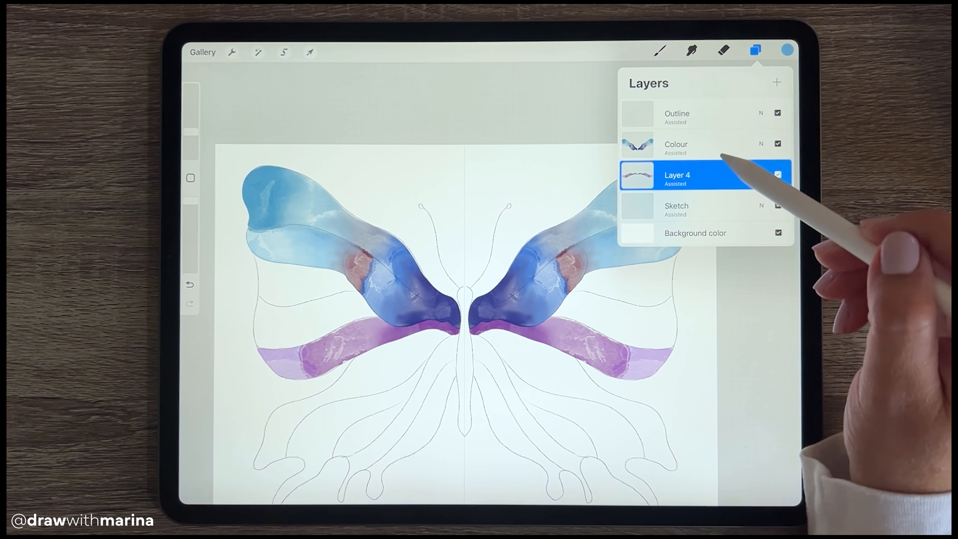
left_click(777, 81)
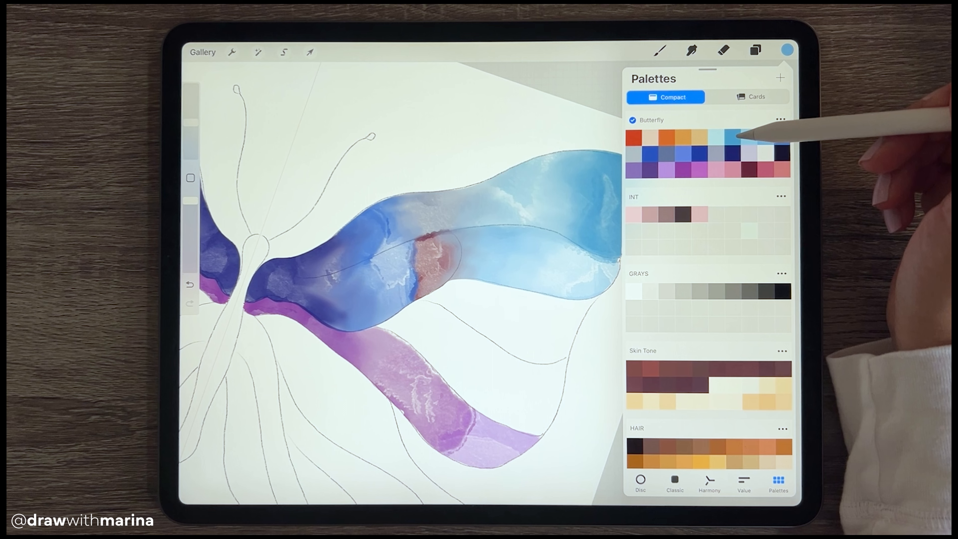
mouse_move(788, 141)
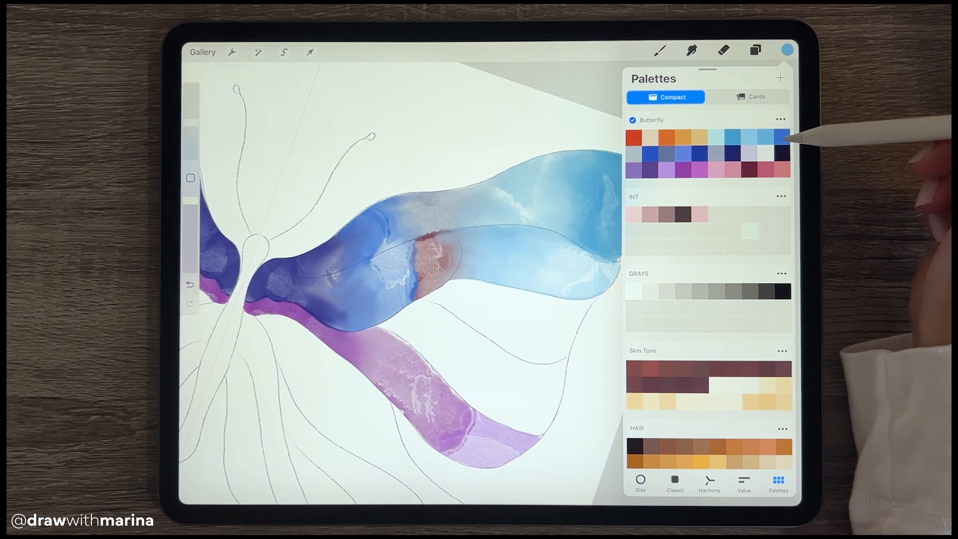
left_click(744, 139)
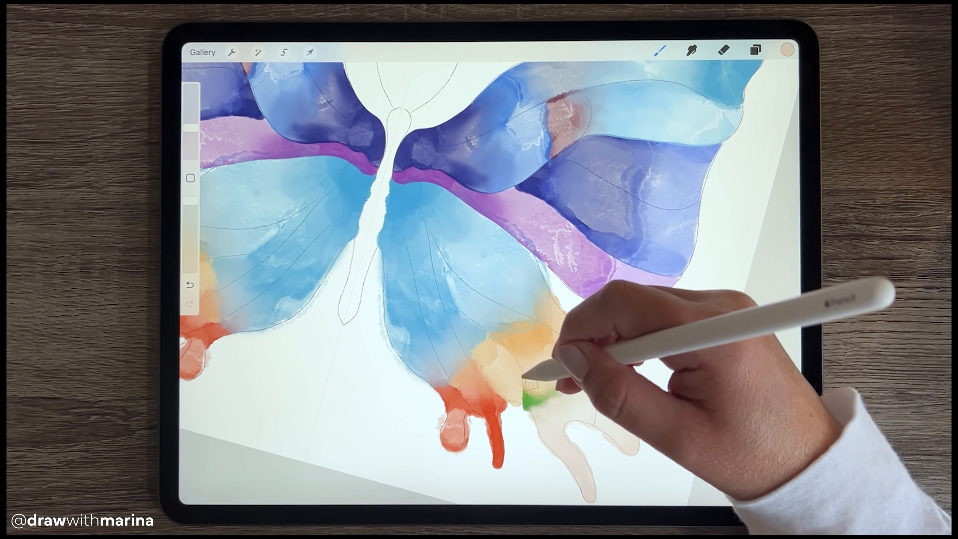
Add a green touch where orange meets the lower wing tails
left_click(724, 51)
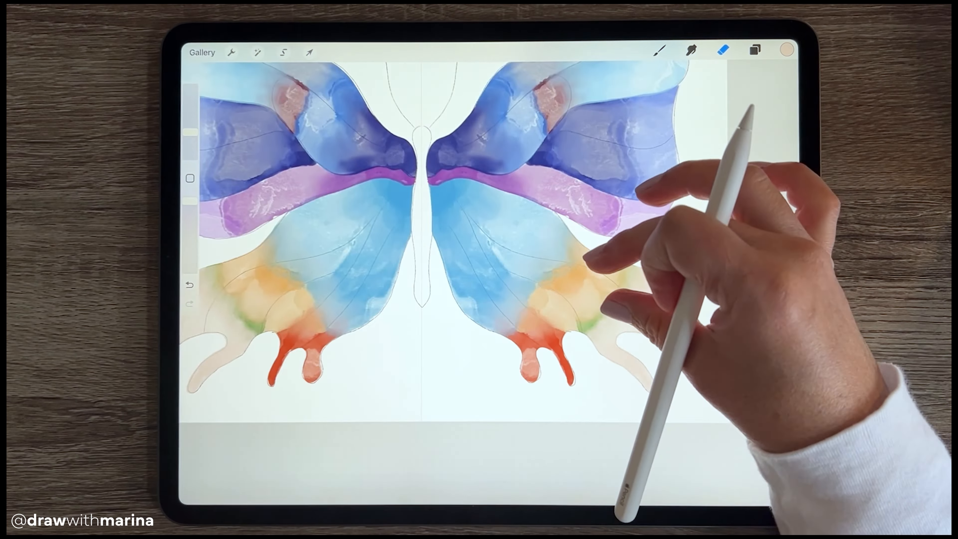
Paint the body purple-to-blue, tidy it with the Eraser, and hide the Sketch layer
left_click(755, 50)
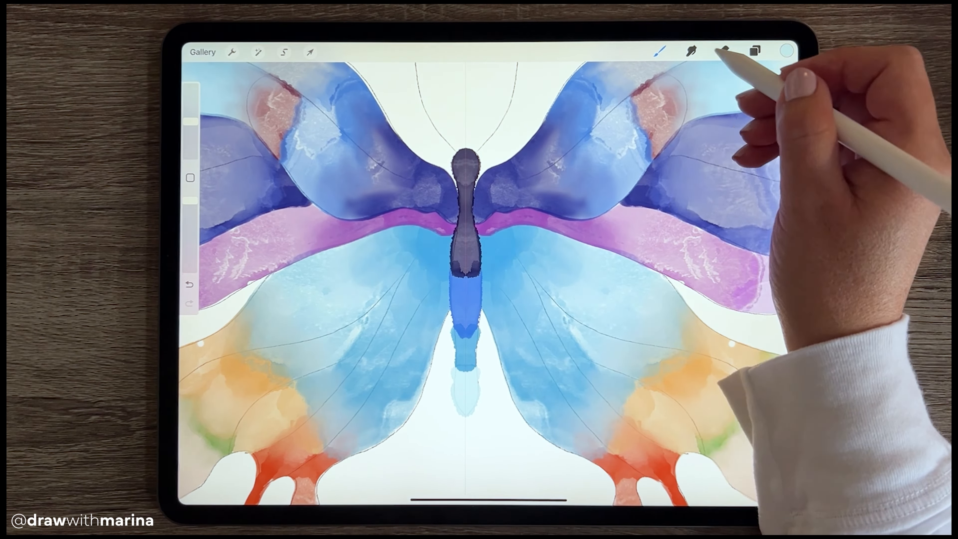
left_click(724, 51)
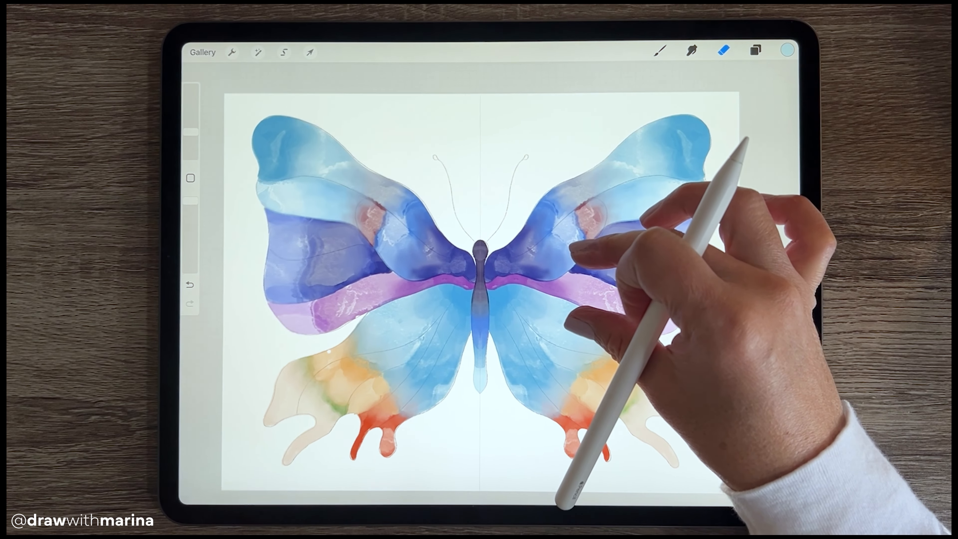
left_click(755, 51)
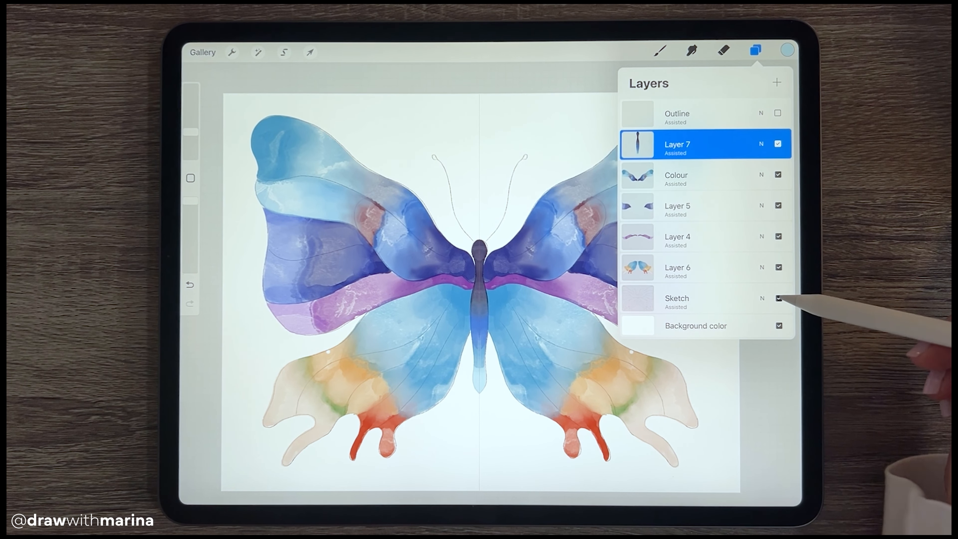
left_click(778, 299)
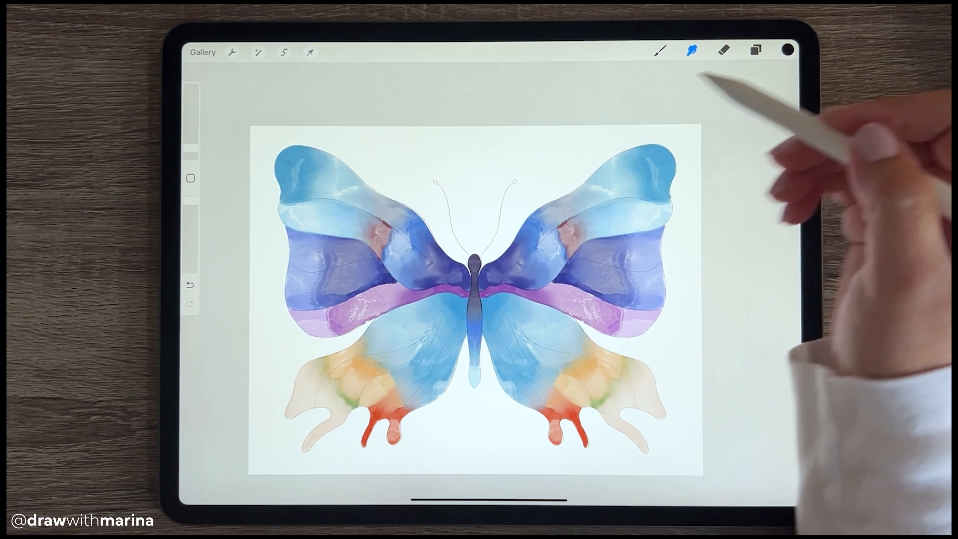
Undo the stray body stroke and ink black outlines over the wings and antennae
left_click(755, 51)
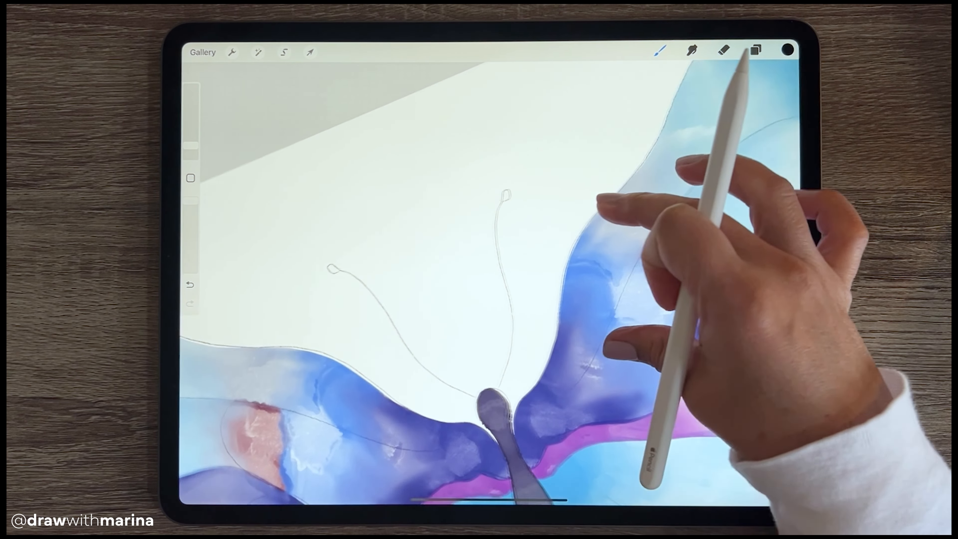
left_click(191, 285)
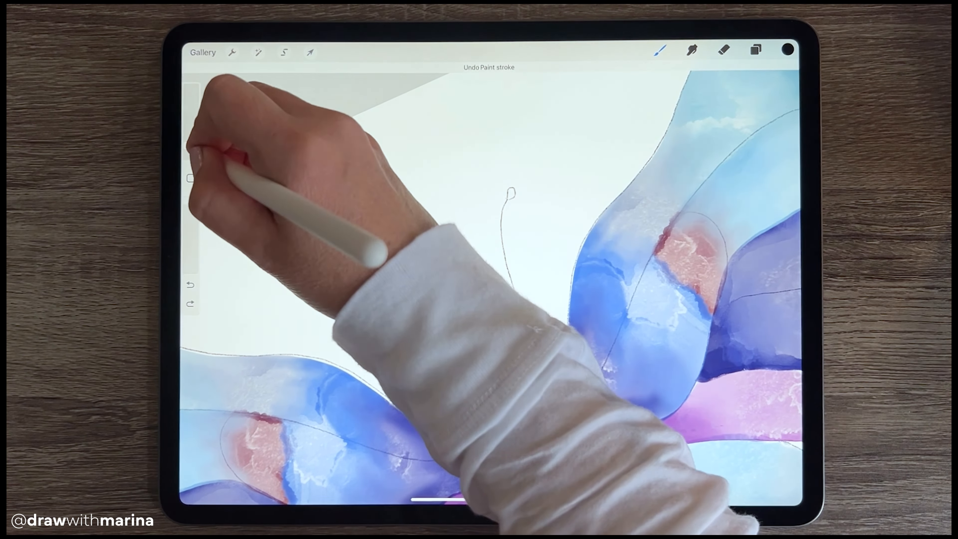
left_click_drag(513, 196, 333, 273)
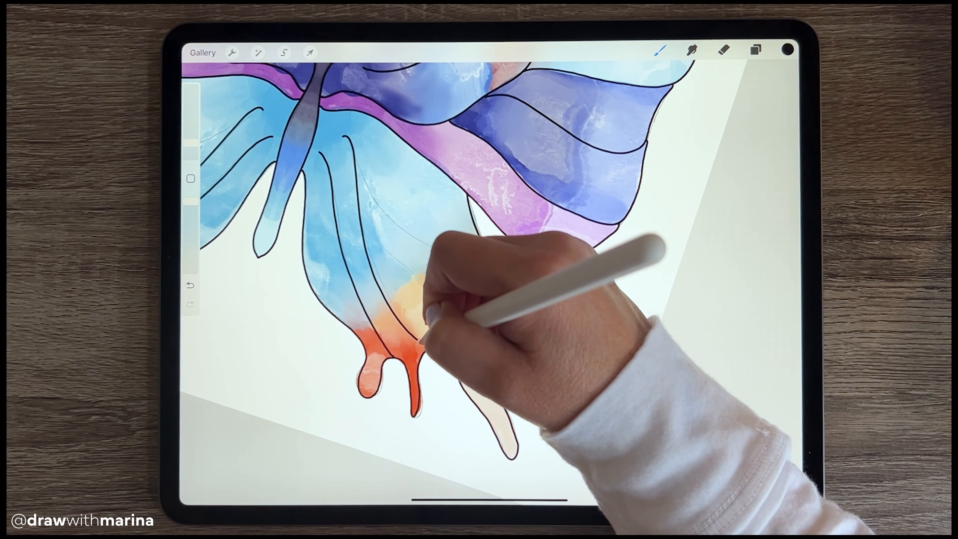
left_click(756, 50)
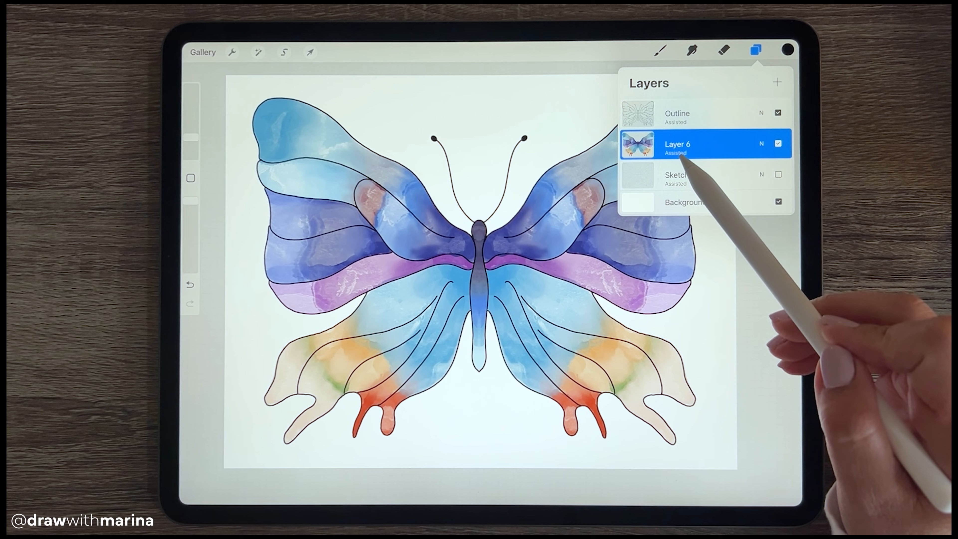
Enable Drawing Assist on Layer 6 and scroll the Brush Library to the Glitter set
left_click(677, 143)
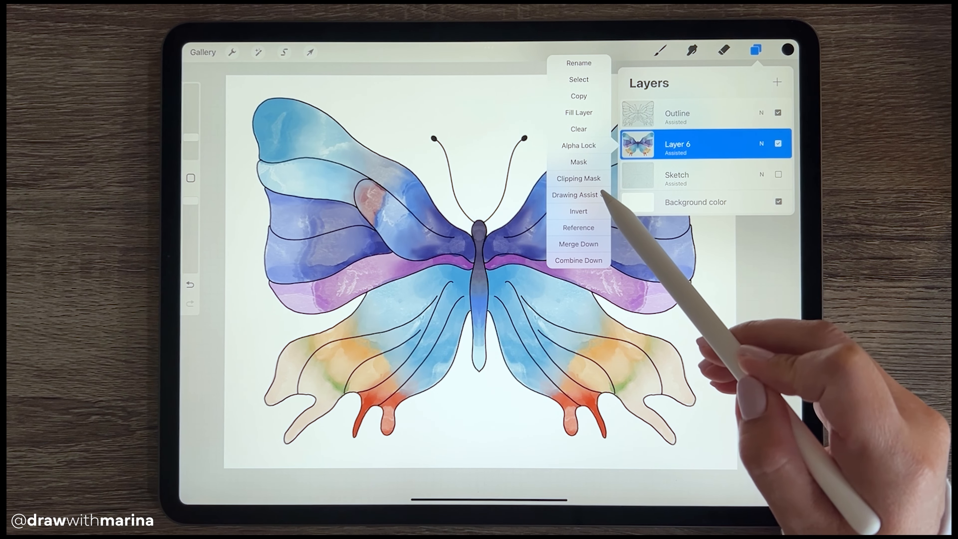
left_click(574, 195)
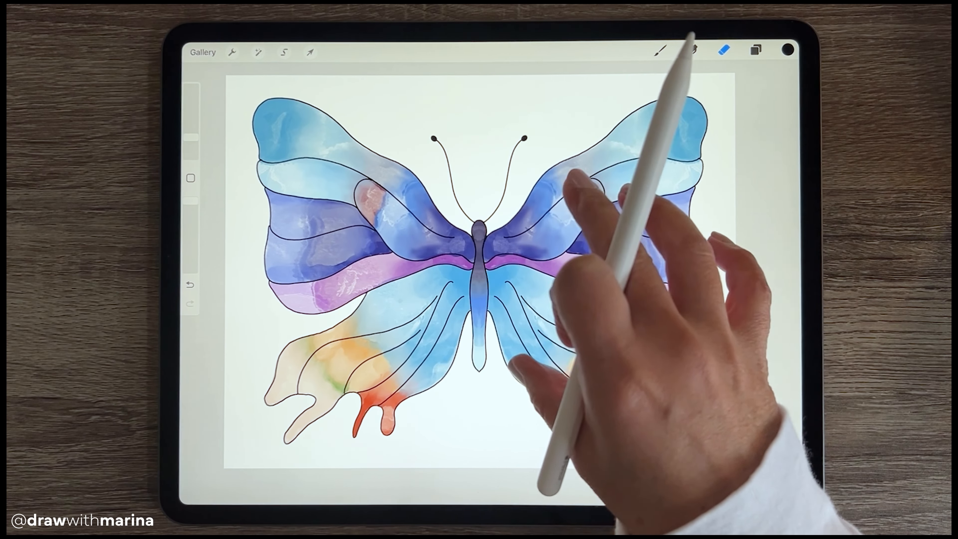
left_click(660, 52)
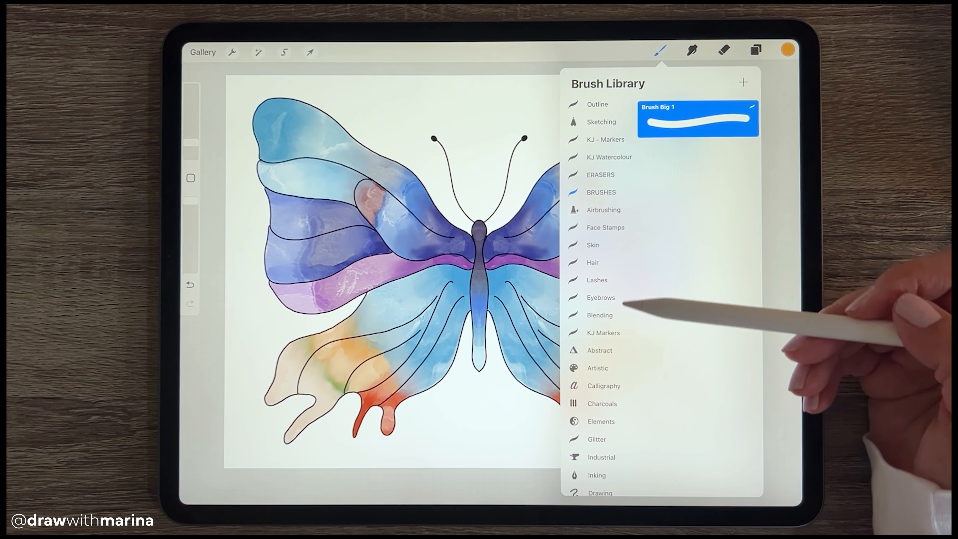
scroll("down", 3)
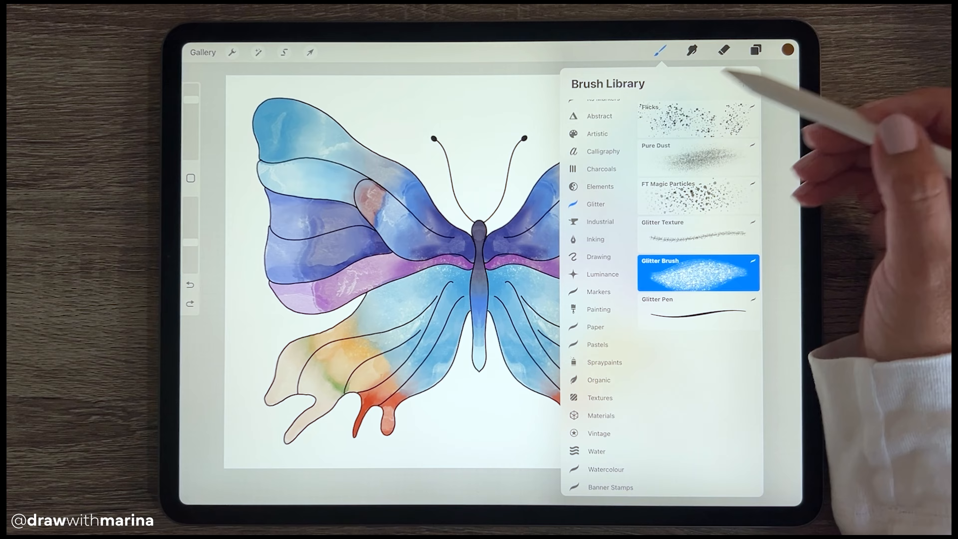